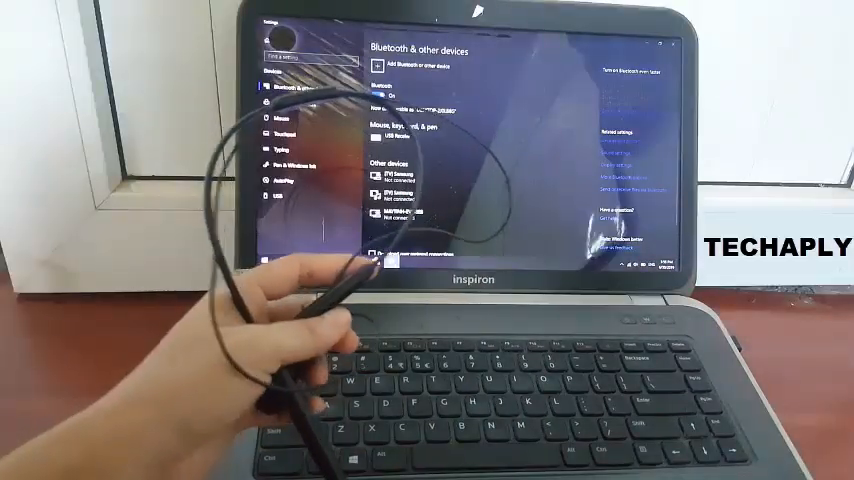
# Step: Add the T-Energy 2 Bluetooth headphones as a new device and confirm pairing
pyautogui.click(398, 68)
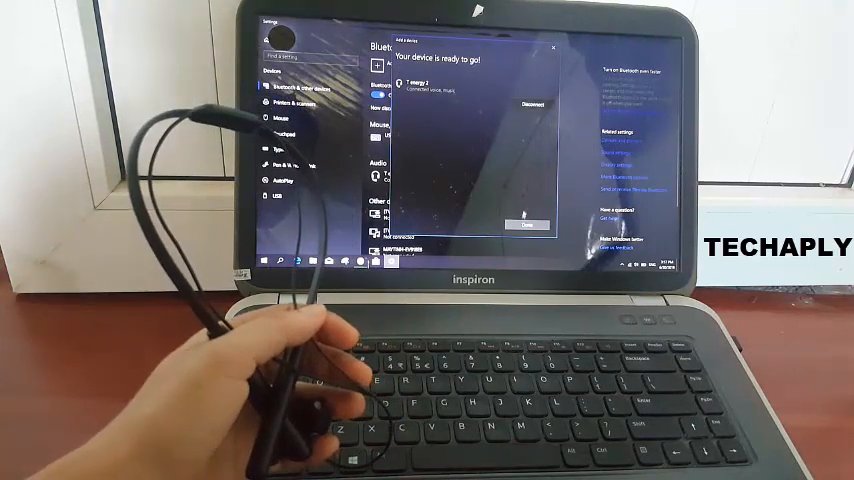
pyautogui.click(521, 224)
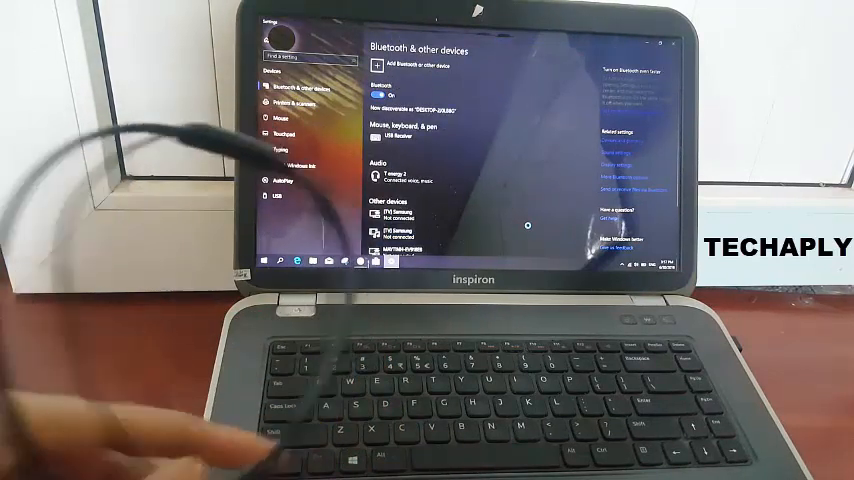